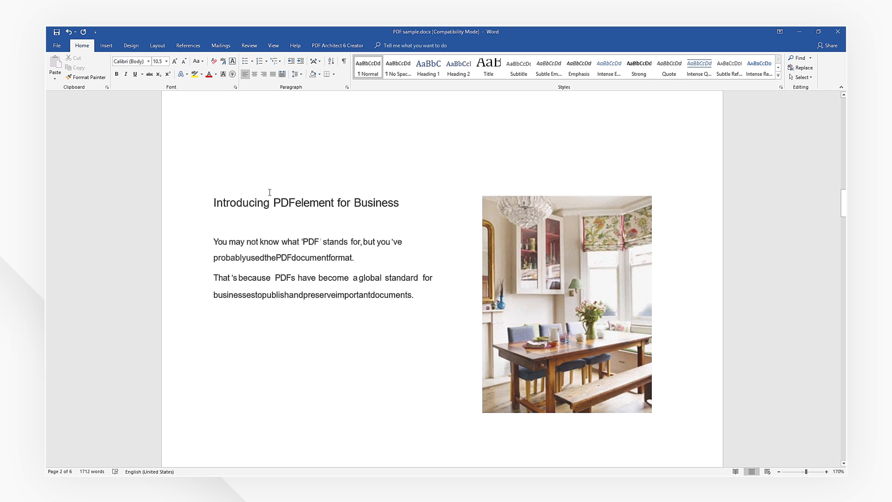
Show the ribbon's insertion features for adding an object to the document
{"action": "left_click", "coordinate": [105, 45]}
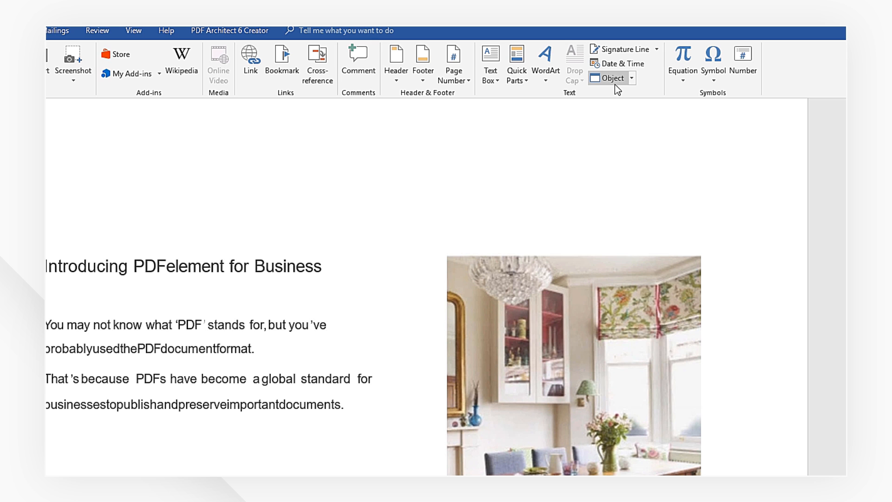
Create a new Adobe Acrobat Document object to embed, displayed as an icon
{"action": "left_click", "coordinate": [608, 78]}
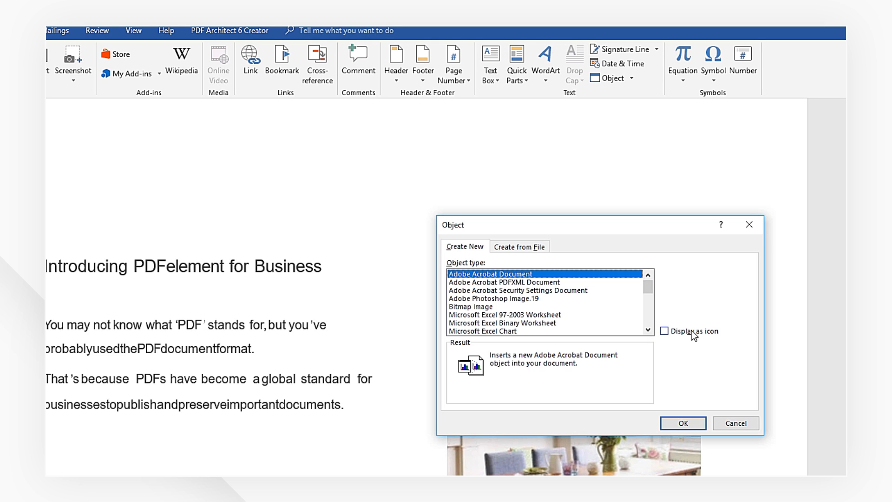
{"action": "mouse_move", "coordinate": [711, 338]}
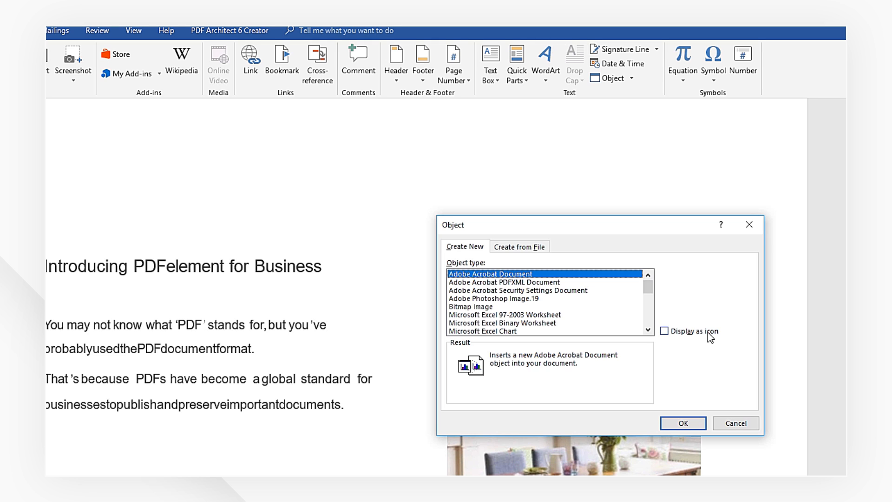
{"action": "left_click", "coordinate": [664, 330]}
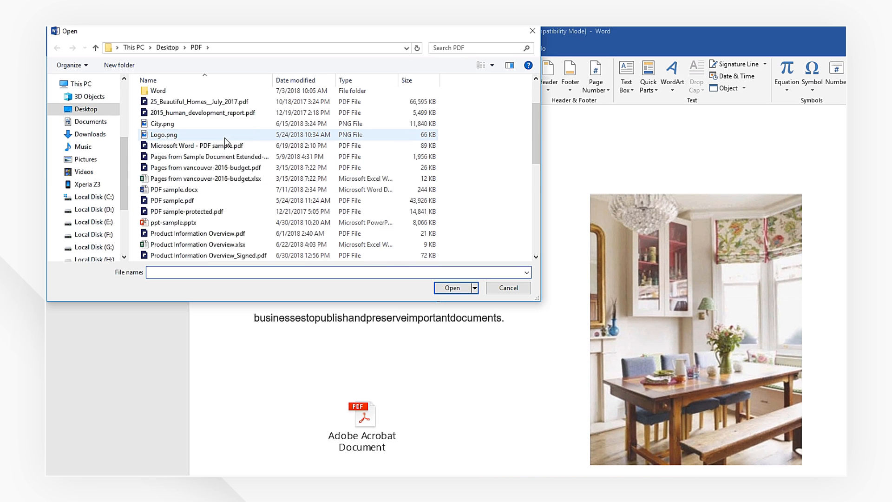
Embed the chosen PDF as an Acrobat icon below the paragraphs and open it in PDFelement
{"action": "left_click", "coordinate": [197, 168]}
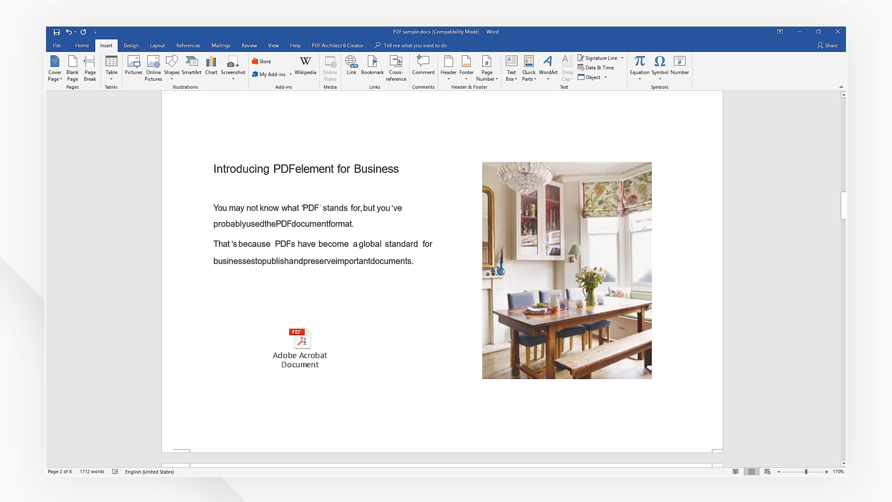
{"action": "double_click", "coordinate": [300, 339]}
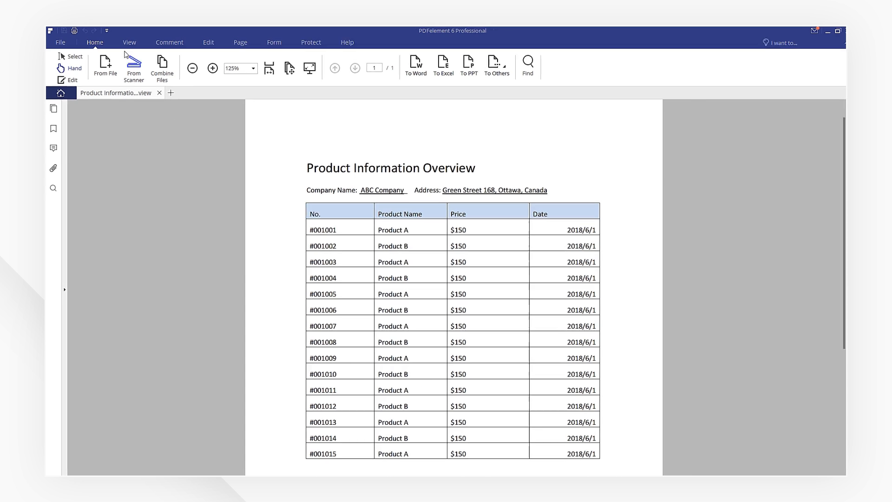
Add a sticky note 'edited by Lyn' and yellow highlights on the company name and address
{"action": "left_click", "coordinate": [239, 42]}
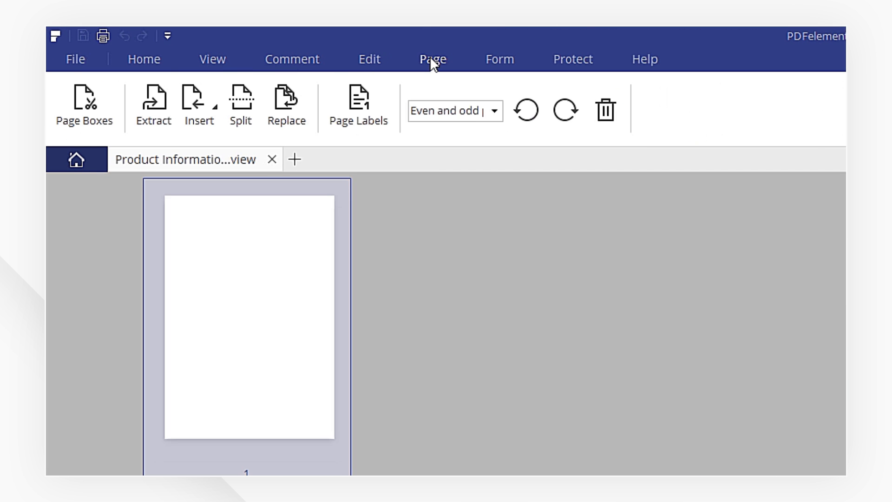
{"action": "left_click", "coordinate": [642, 60]}
{"action": "type", "text": "edited by Ly"}
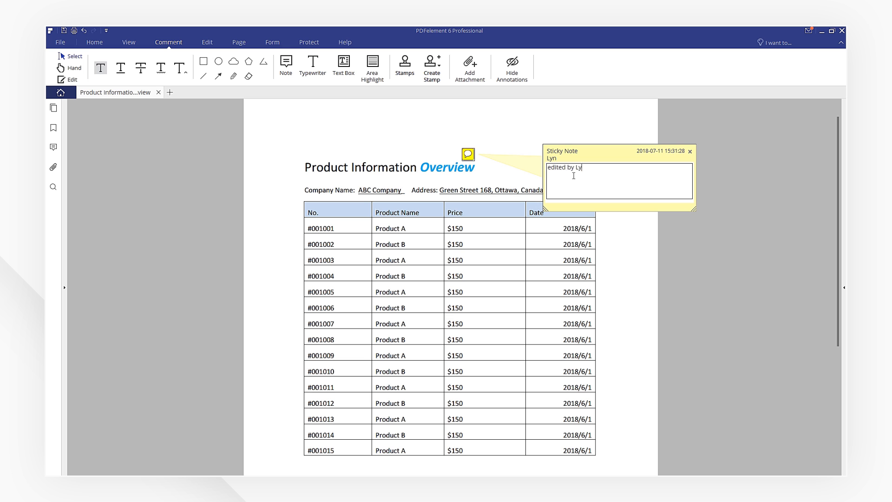
From Home, list the other conversion formats via To Others
{"action": "left_click", "coordinate": [207, 42]}
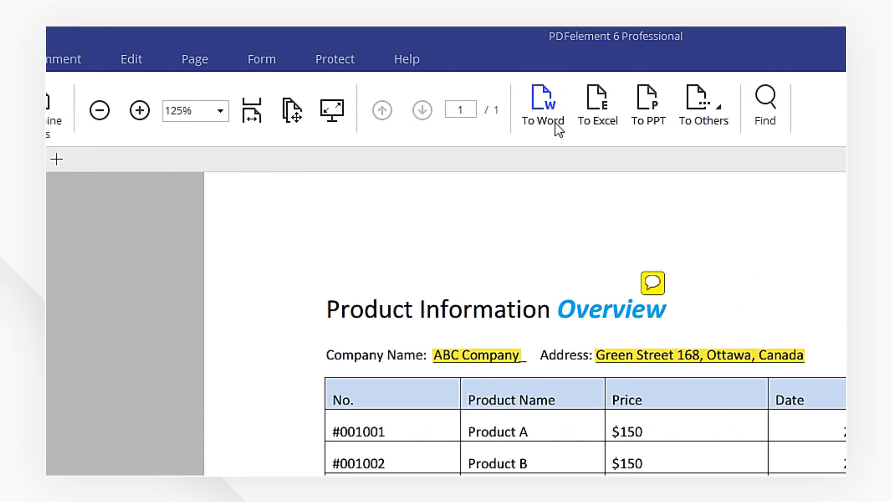
{"action": "left_click", "coordinate": [703, 105]}
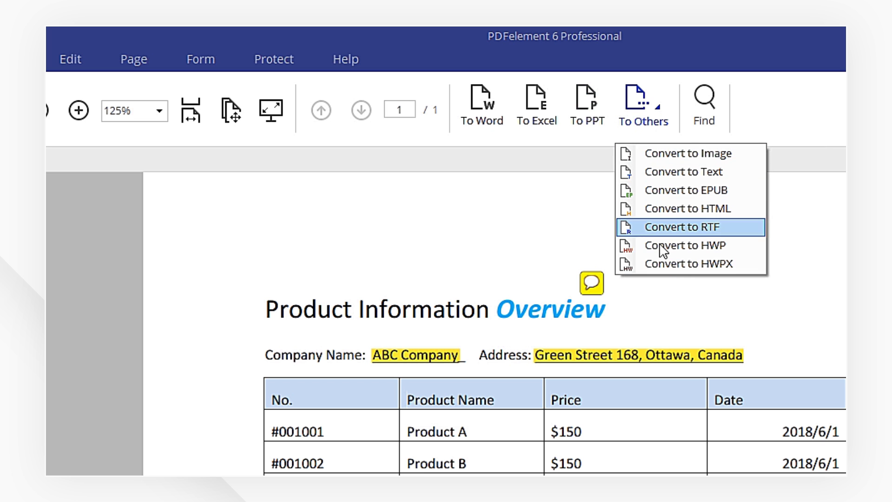